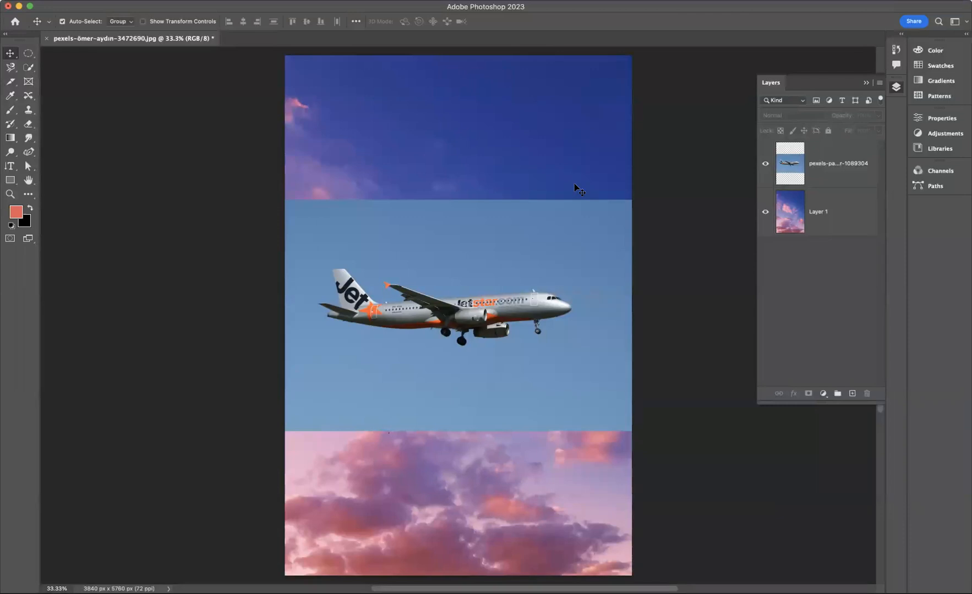
pyautogui.moveTo(520, 202)
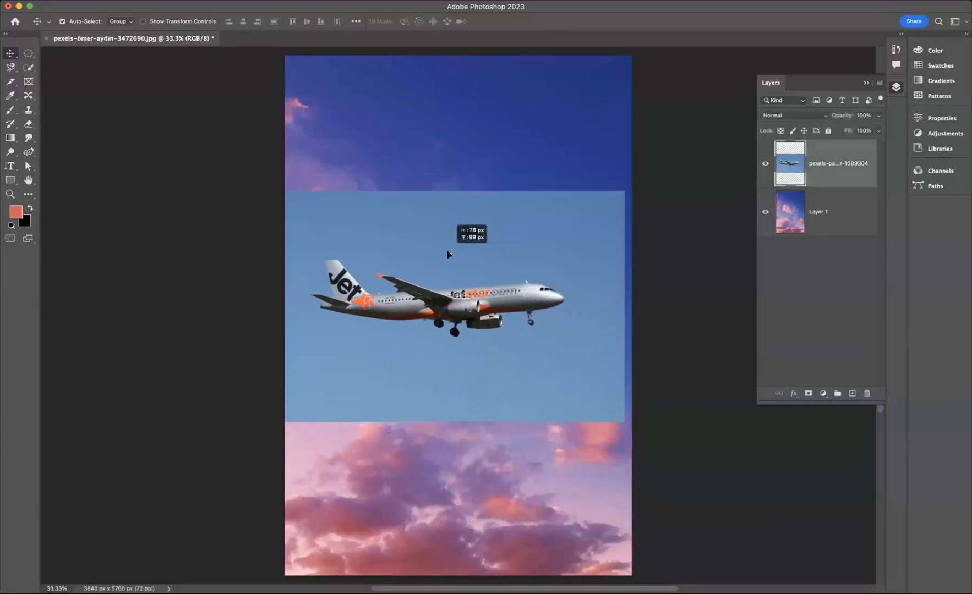
# Drag the airplane photo so it spans the full width of the cloudy sky.
pyautogui.moveTo(449, 254); pyautogui.dragTo(458, 114)
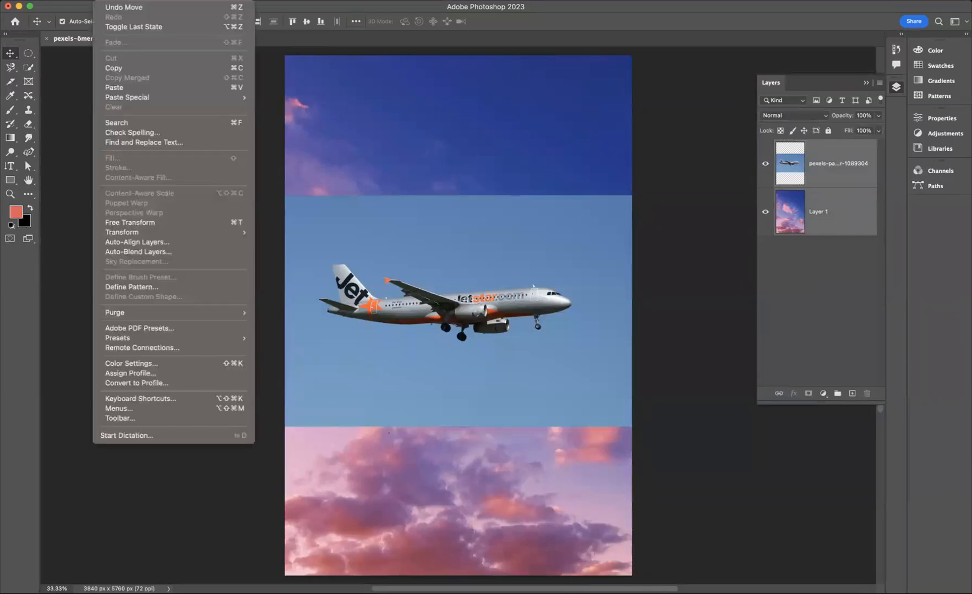
pyautogui.moveTo(139, 256)
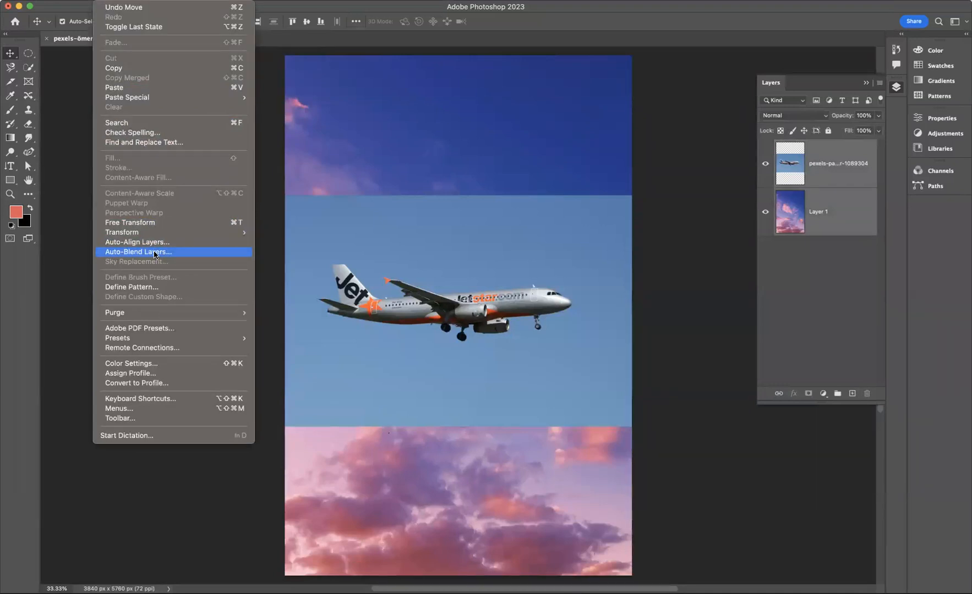
# Bring up Auto-Blend Layers from the Edit menu for the airplane and sky layers.
pyautogui.click(139, 252)
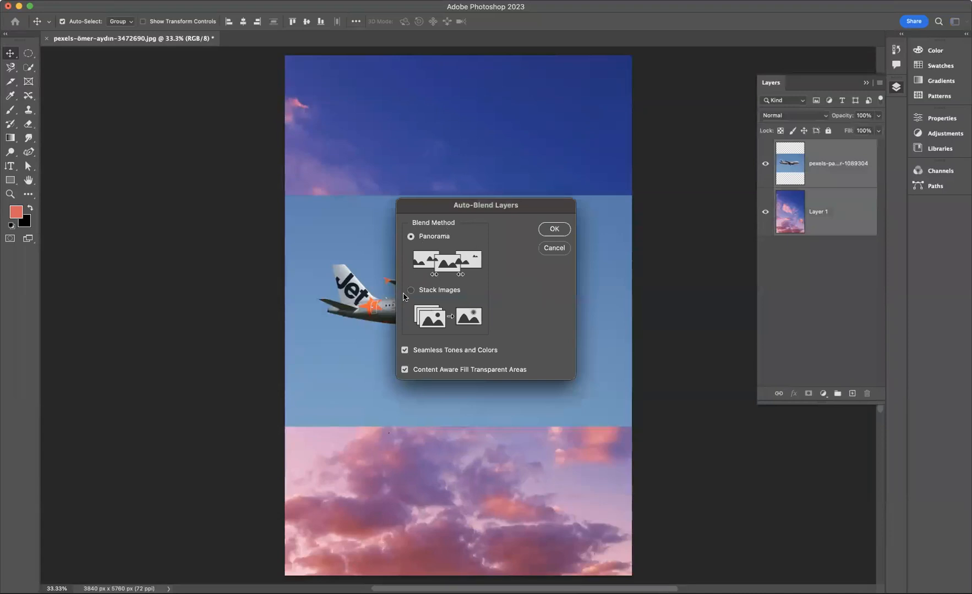
# Blend as Stack Images with seamless tones and content-aware fill, producing a merged masked layer.
pyautogui.click(410, 291)
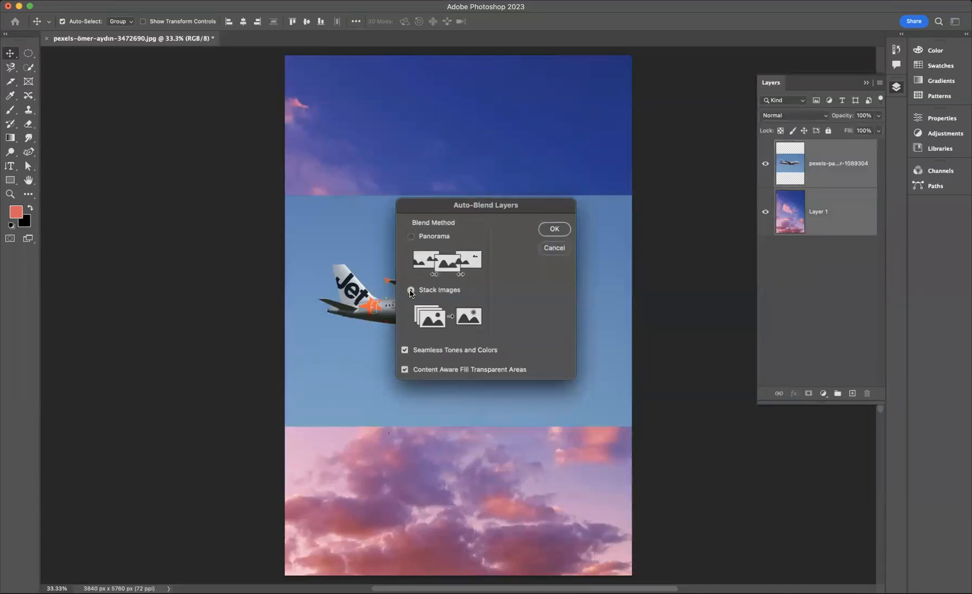
pyautogui.click(411, 291)
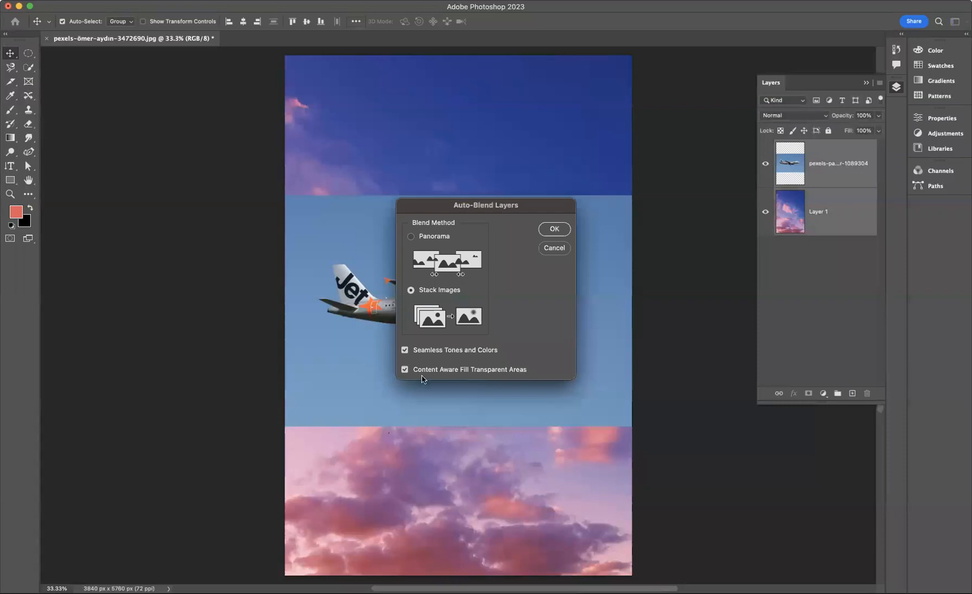
pyautogui.moveTo(573, 249)
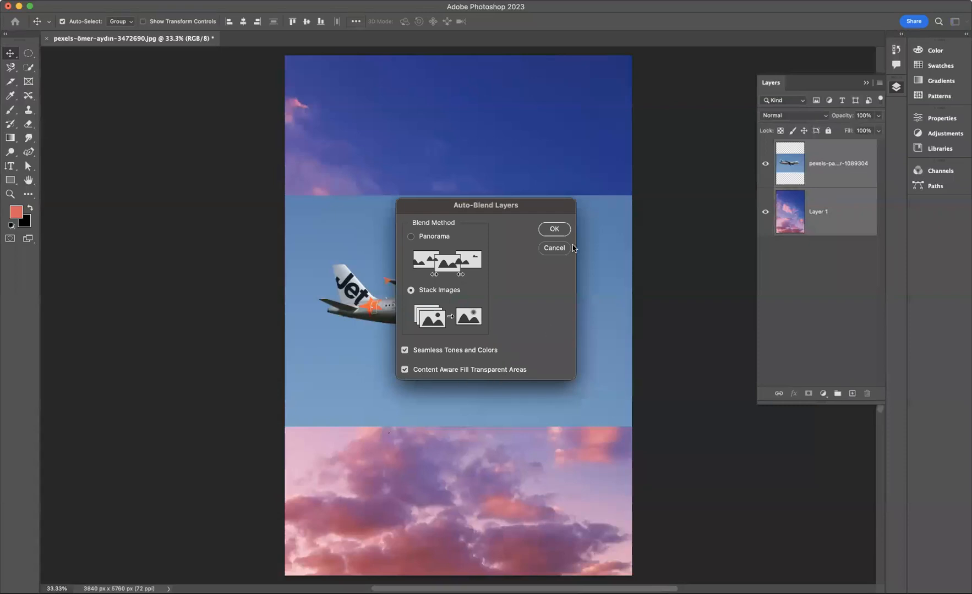
pyautogui.click(554, 229)
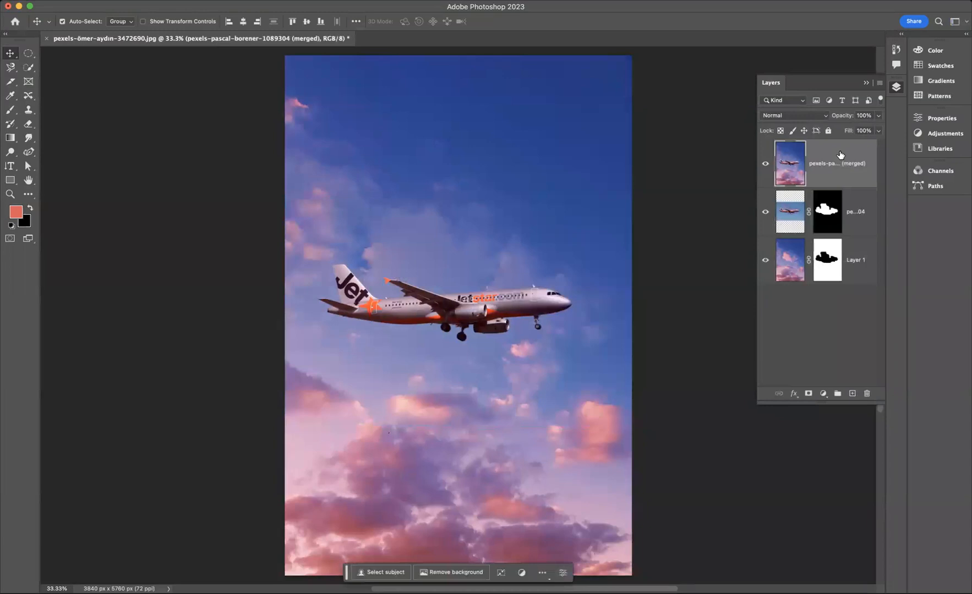
pyautogui.moveTo(840, 164)
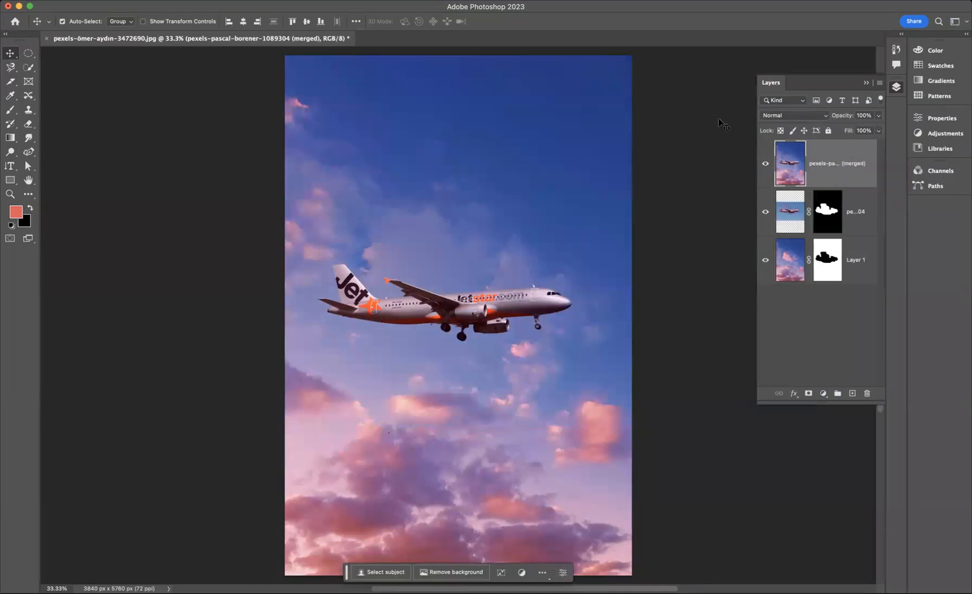
pyautogui.moveTo(572, 75)
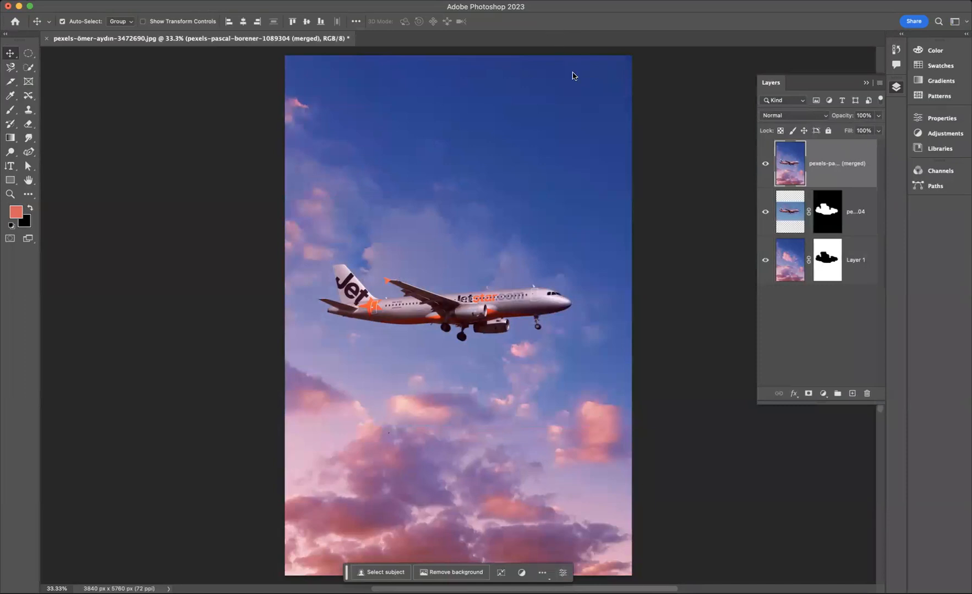